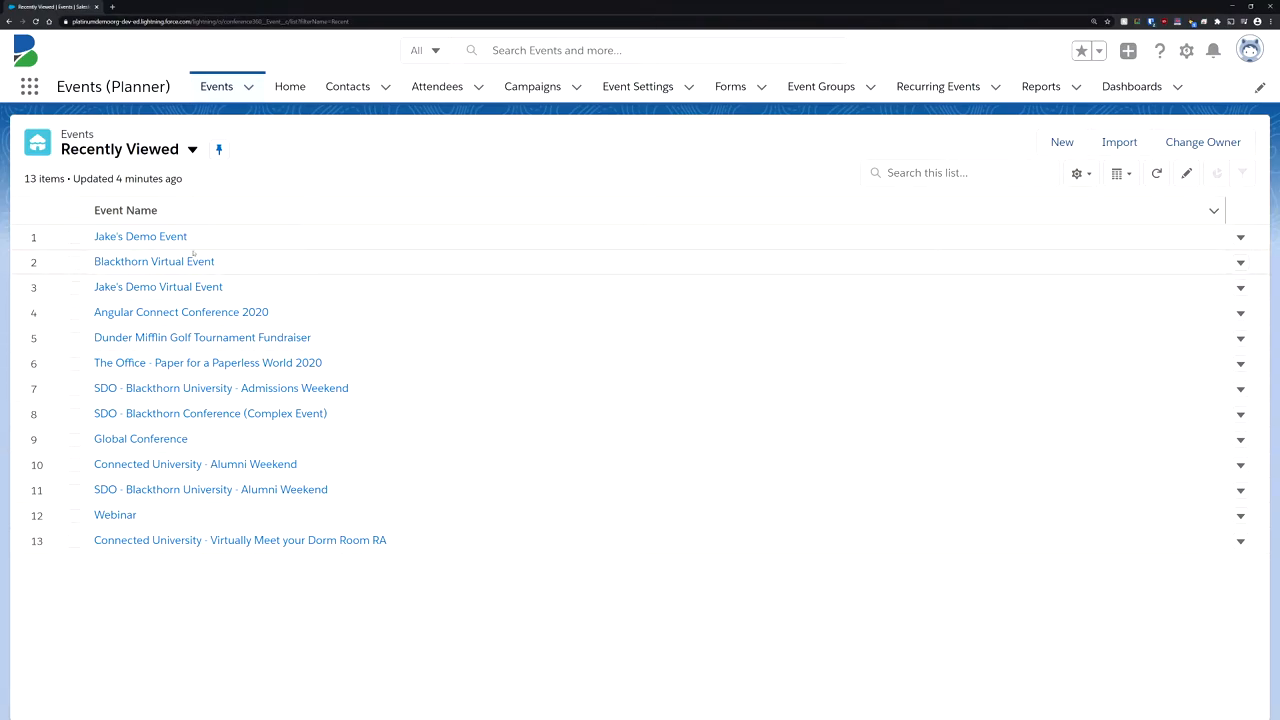
Step: View the Attendees related list for Jake's Demo Event from Recently Viewed Events
left_click(140, 236)
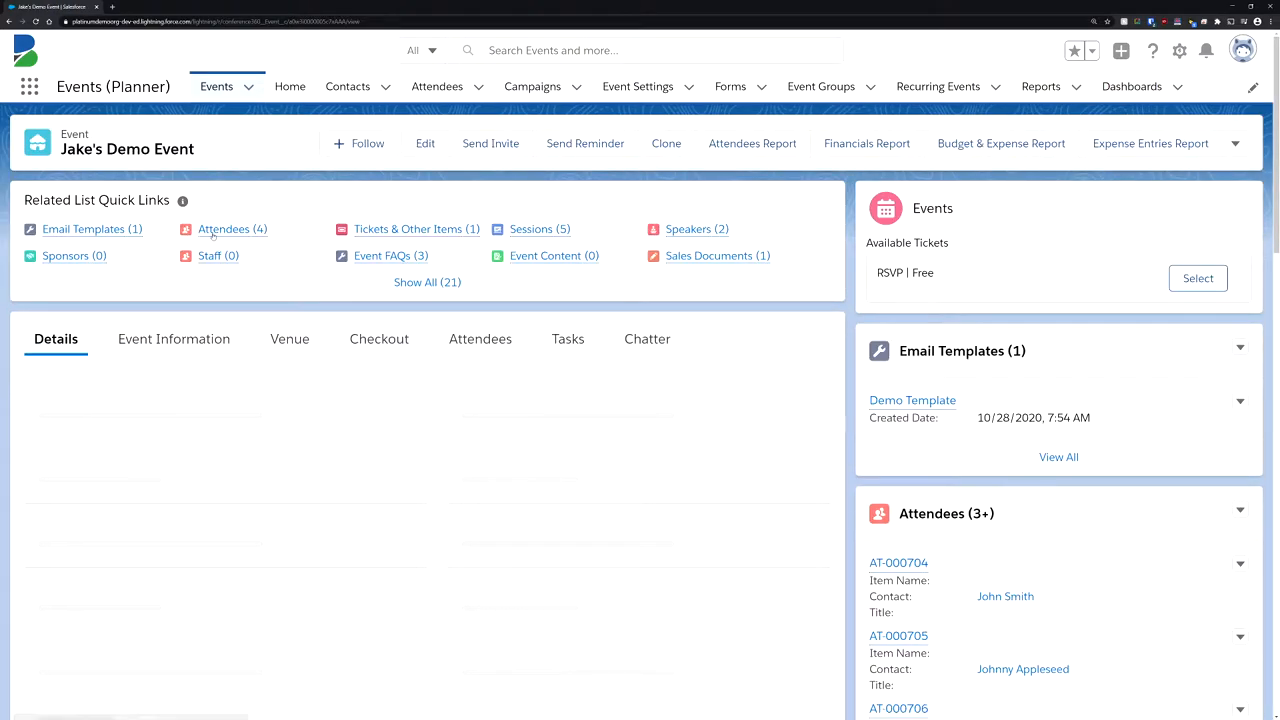
left_click(224, 228)
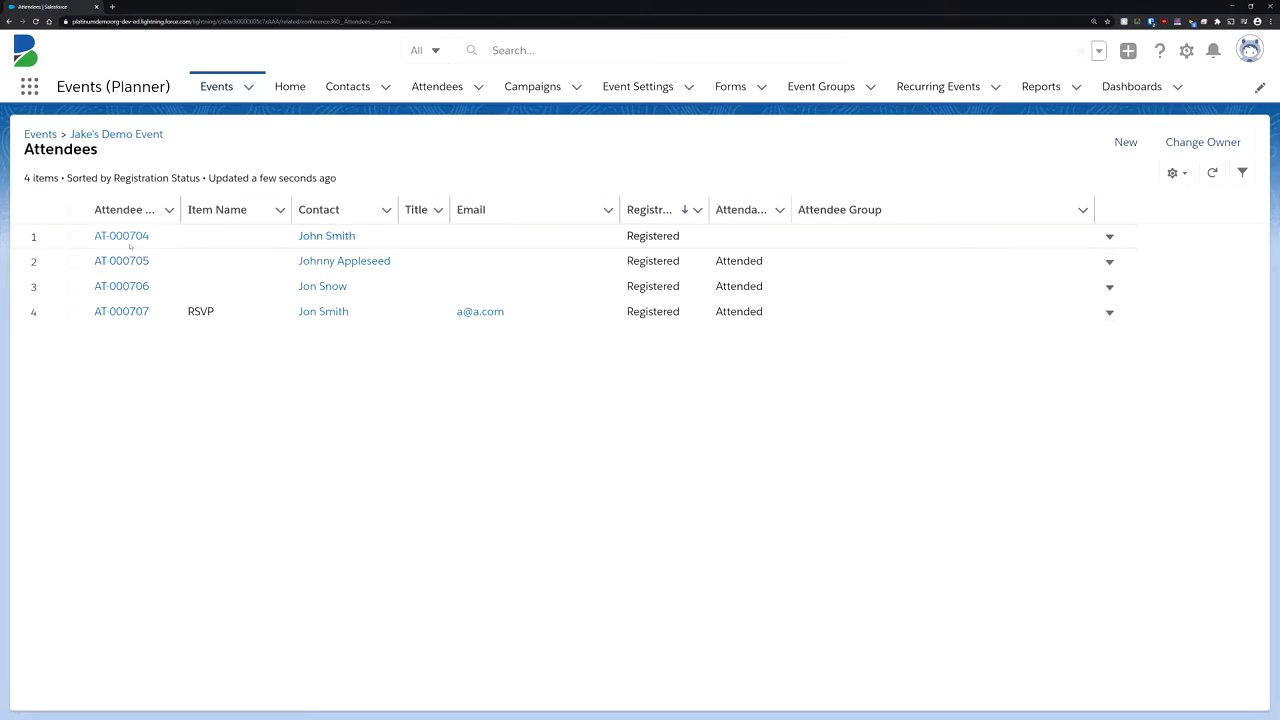
left_click(120, 236)
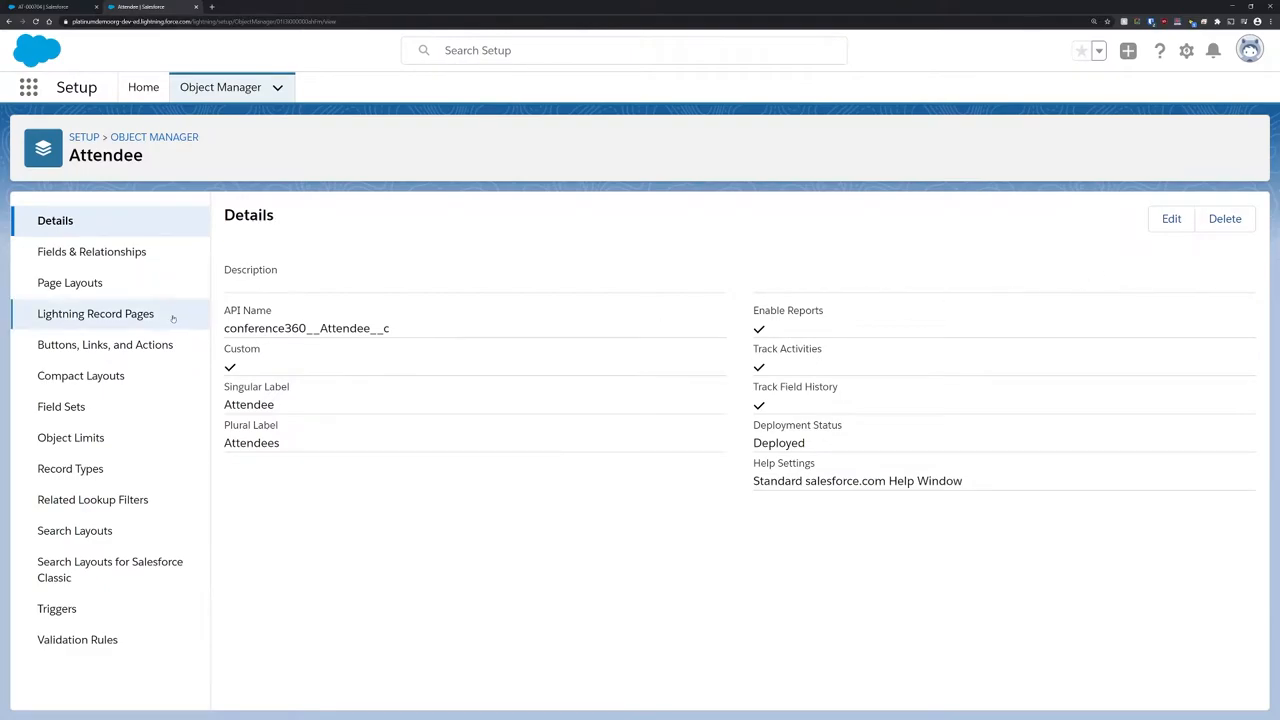
Step: Review the Attendee Layout page layout and its AttendeeLink fields in Object Manager
left_click(70, 282)
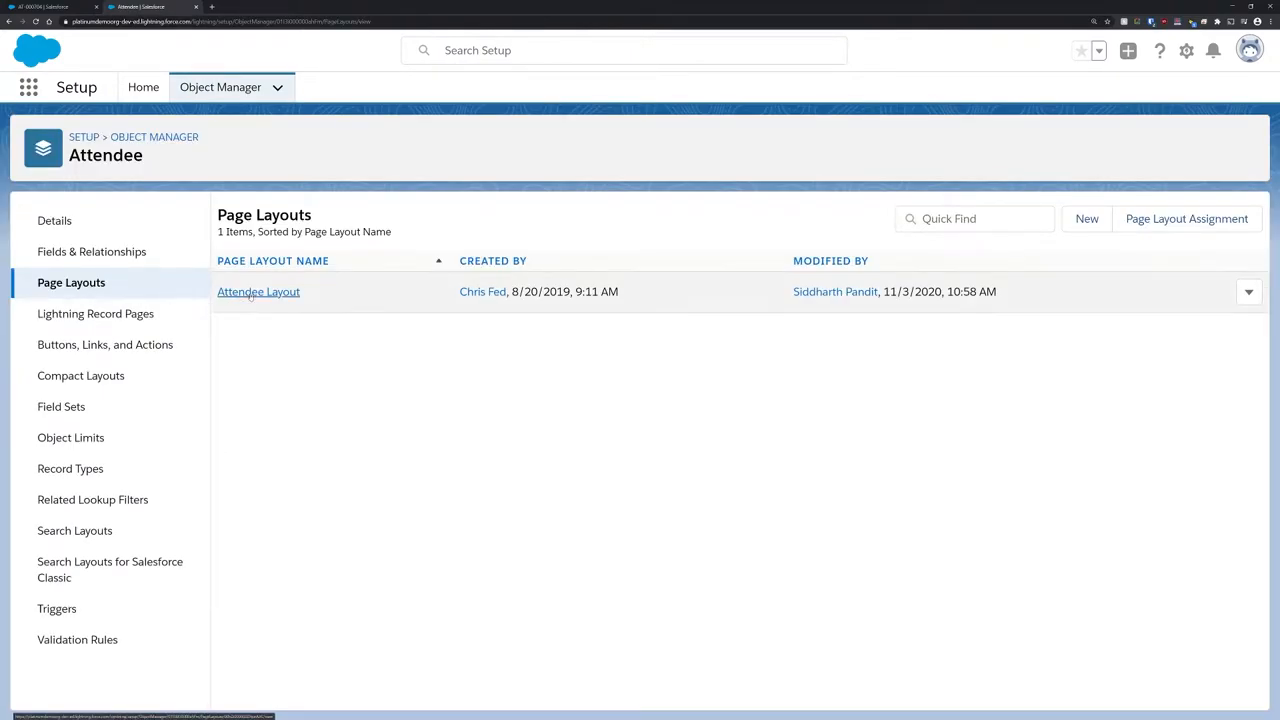
left_click(258, 292)
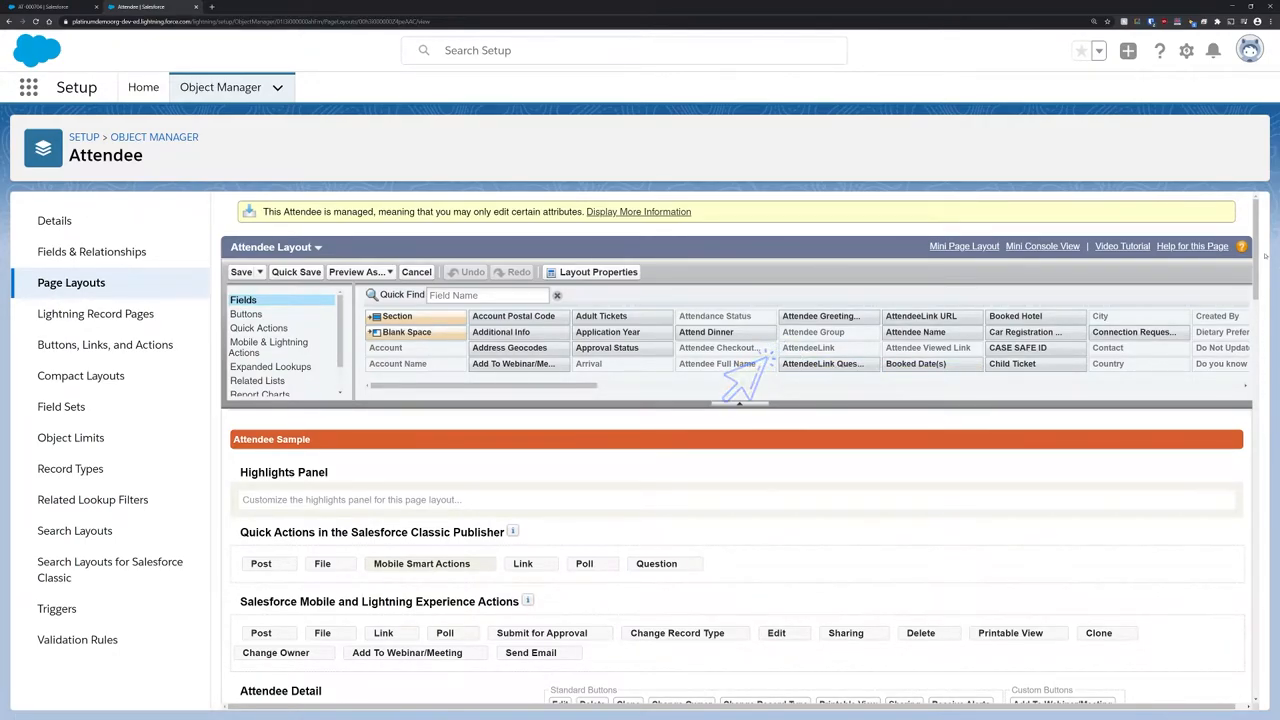
scroll("down", 3)
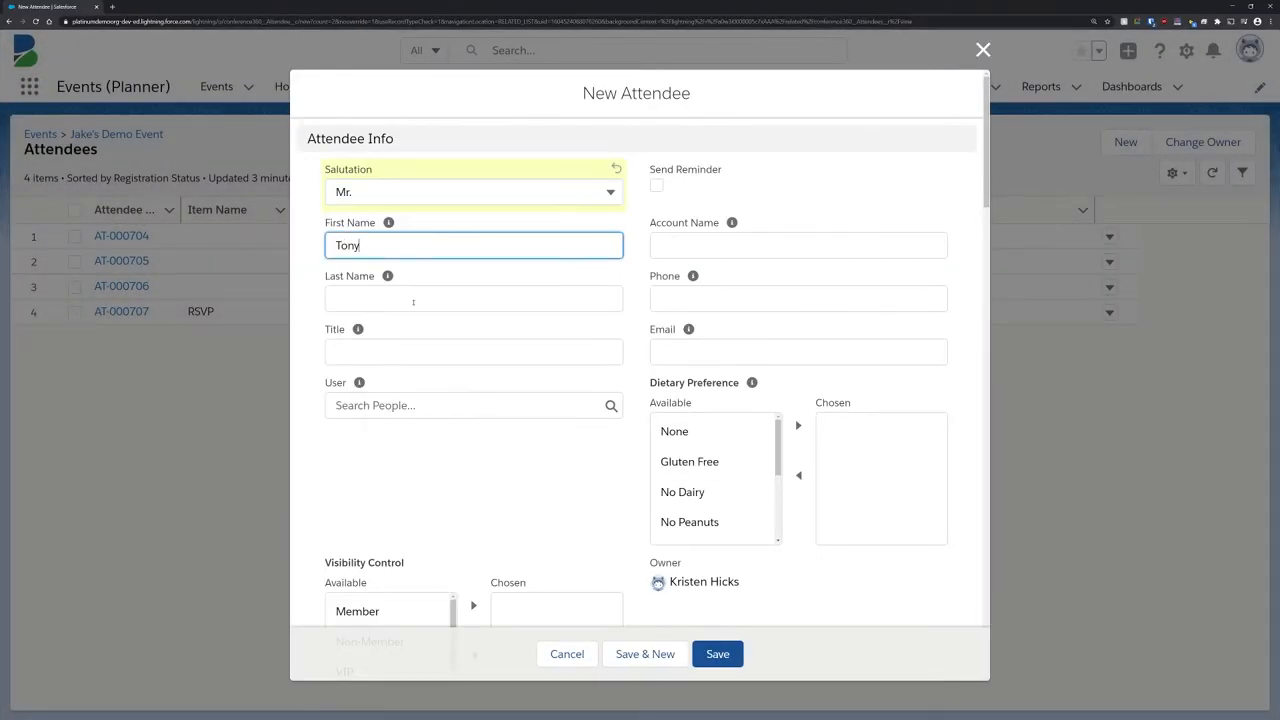
type("jake@")
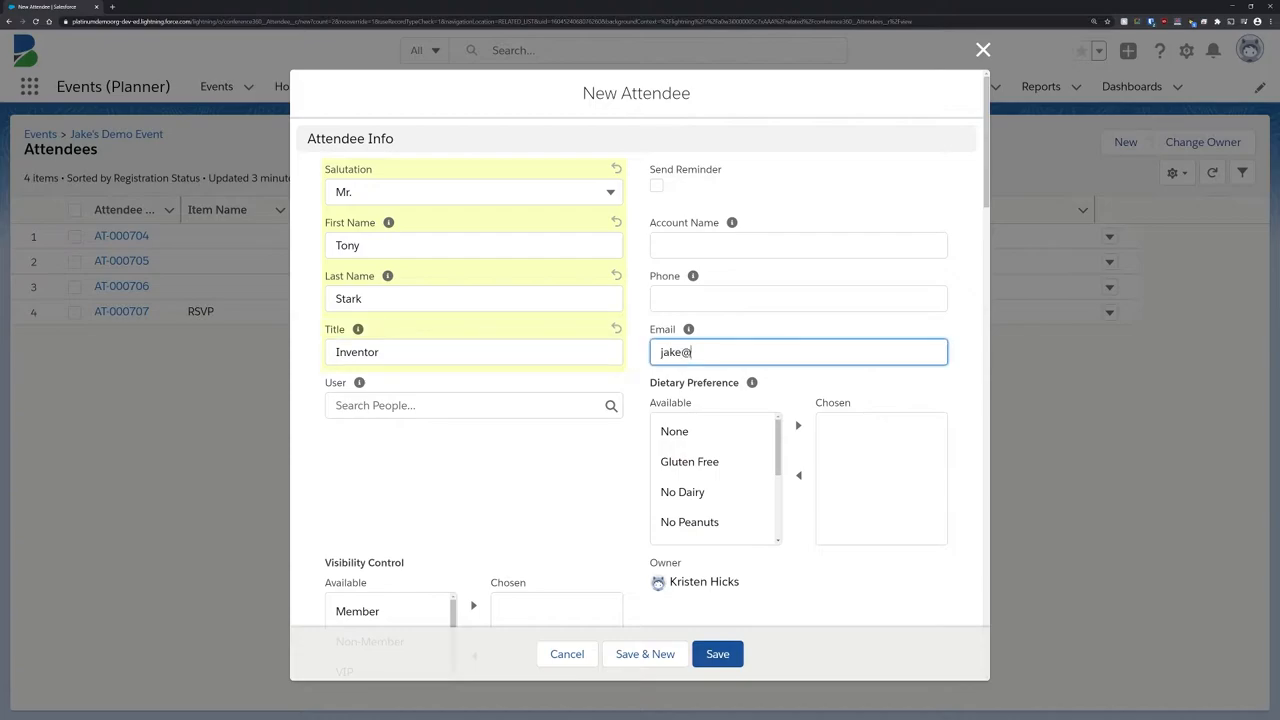
scroll("down", 3)
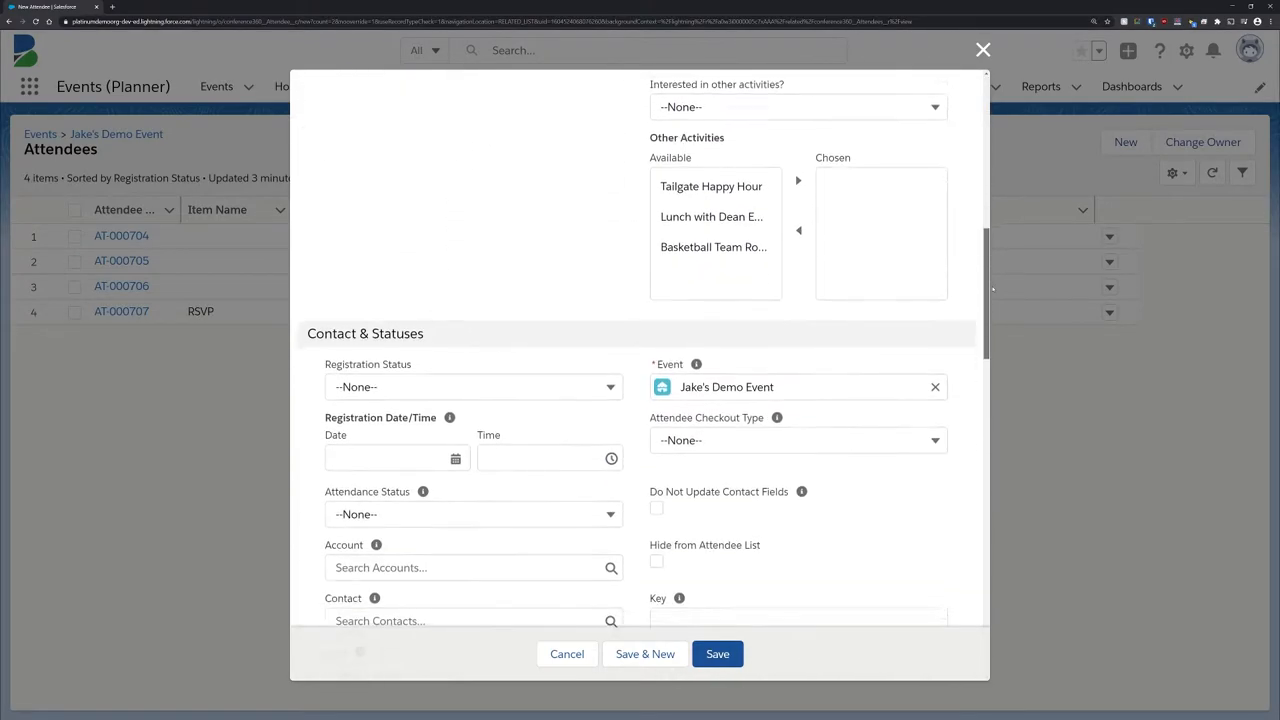
scroll("down", 3)
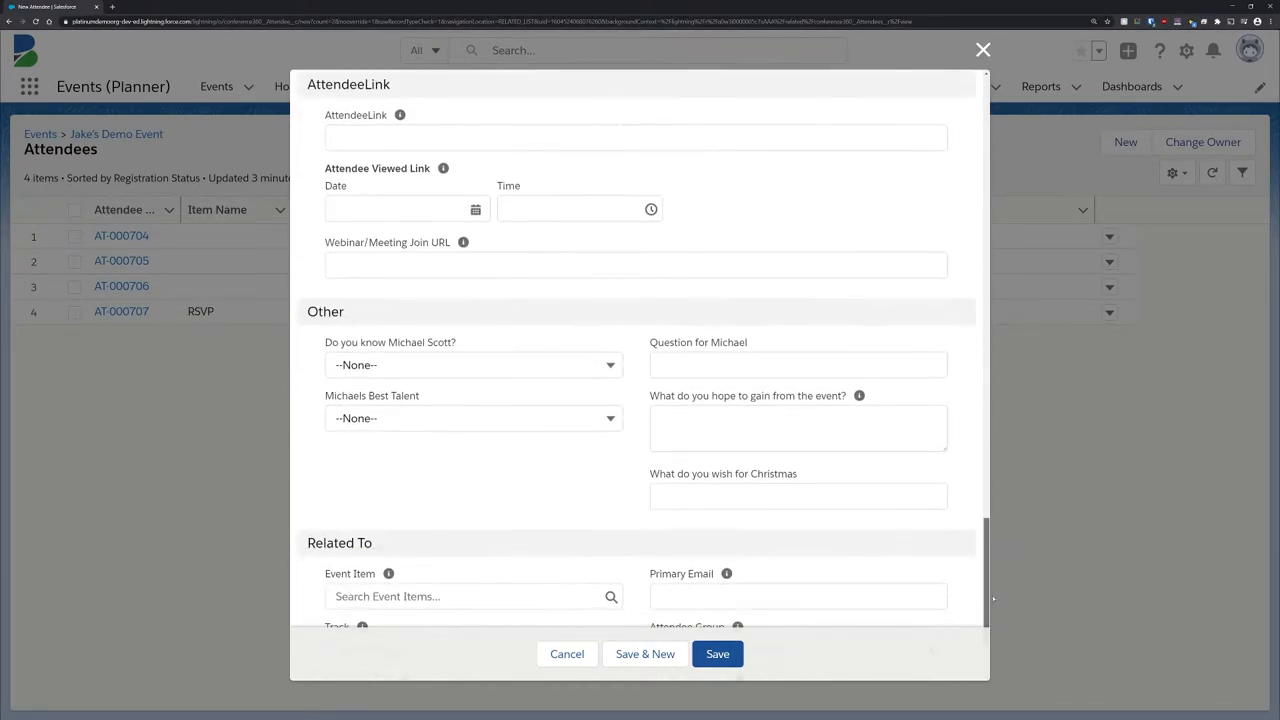
left_click(716, 654)
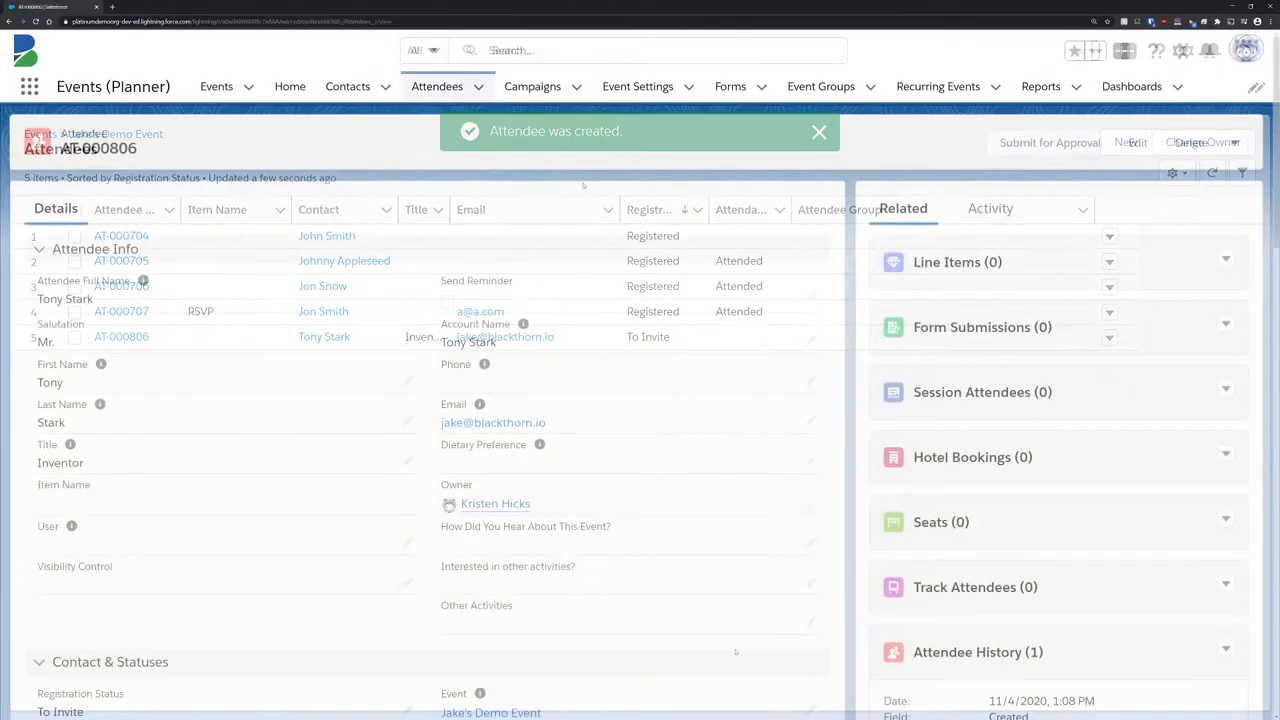
Step: Review the AttendeeLink section on record AT-000806 and send the invite, setting status Invited
scroll("down", 3)
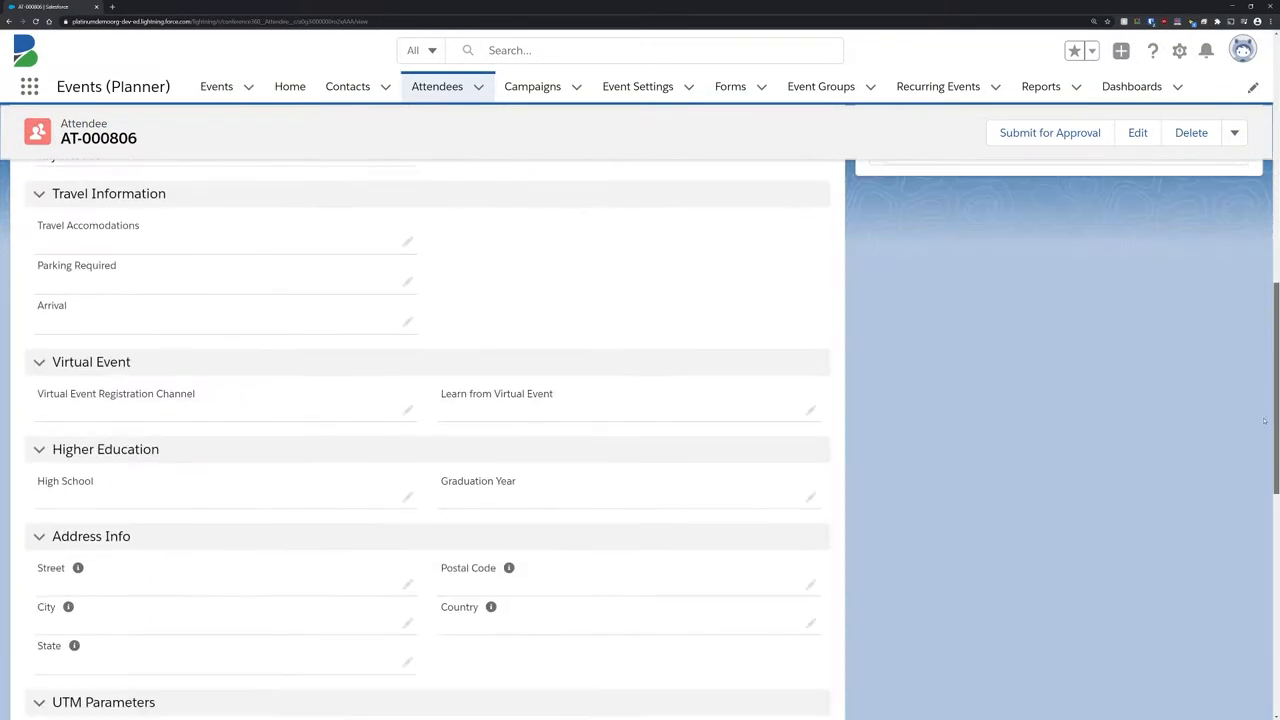
scroll("down", 3)
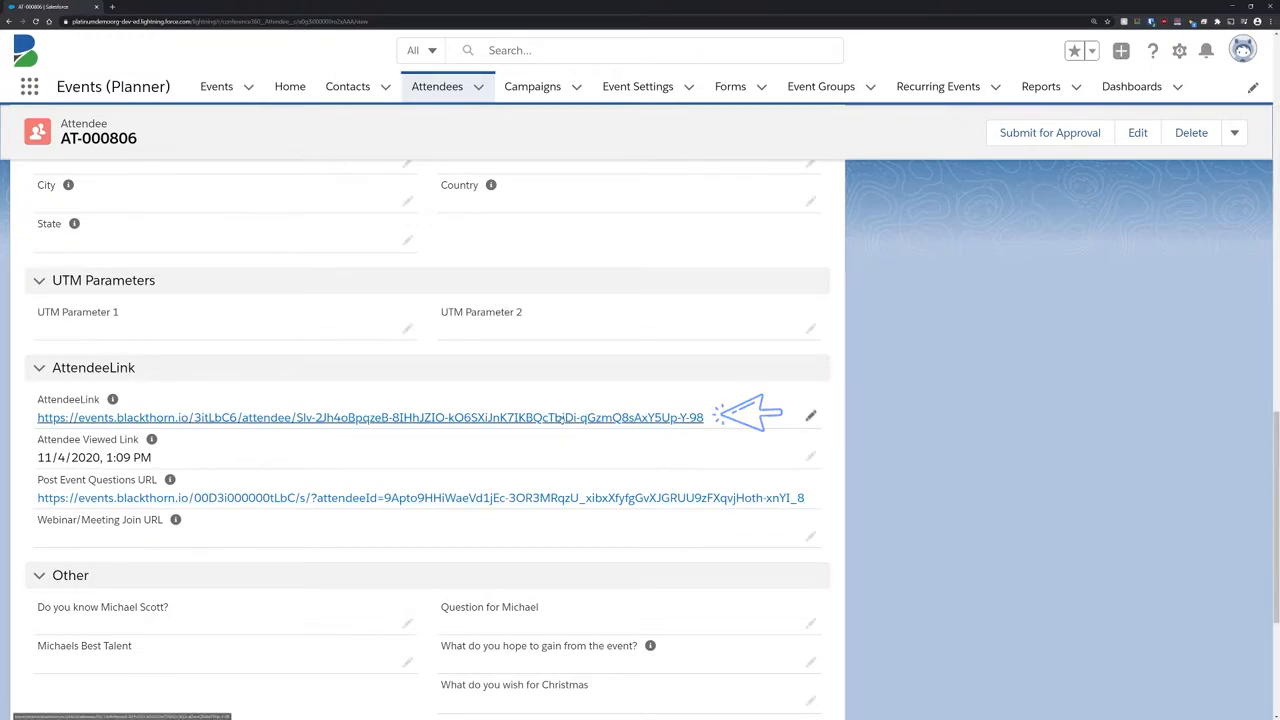
left_click(370, 418)
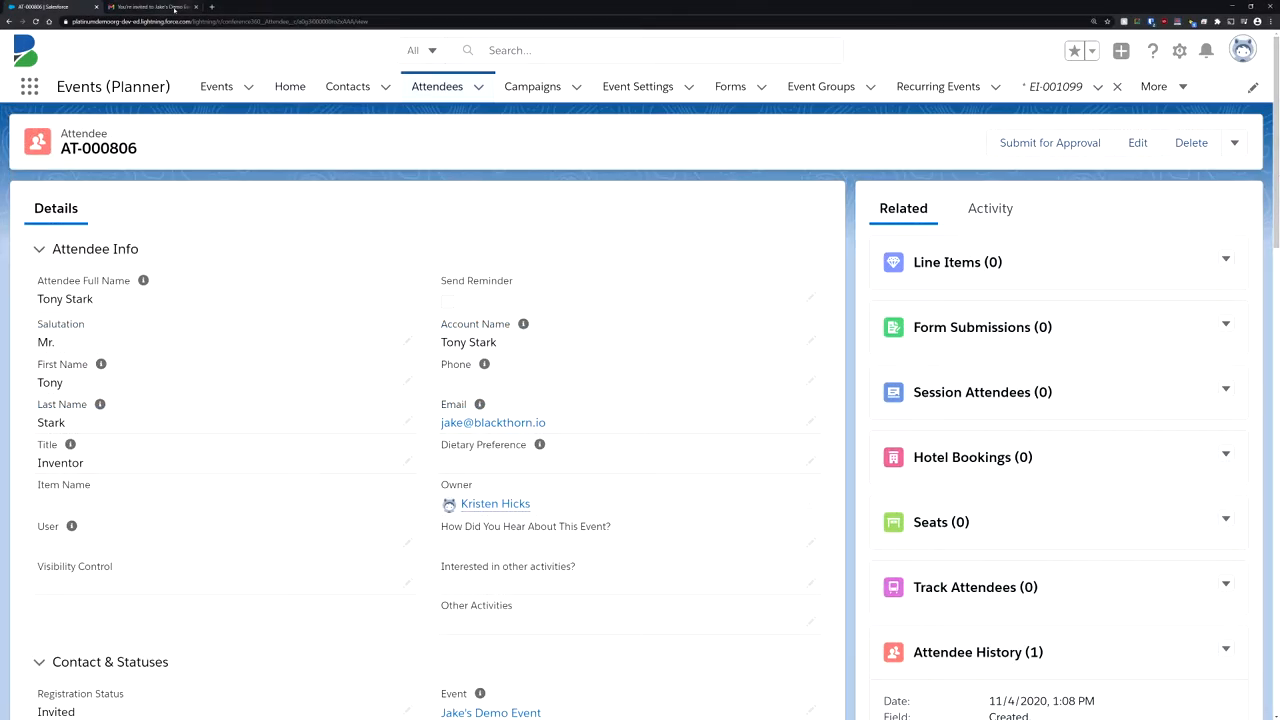
Step: Read the 'You're invited to Jake's Demo Event!' email and follow Attend Event to the RSVP page
left_click(150, 8)
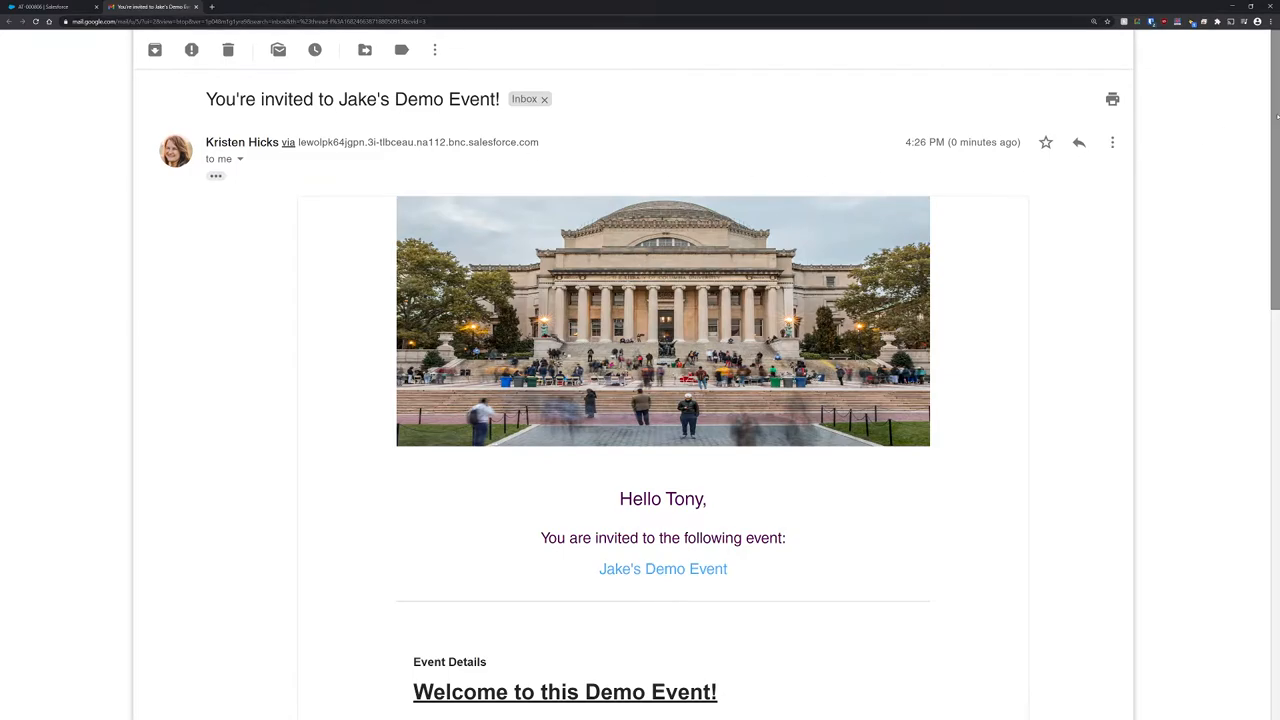
scroll("down", 3)
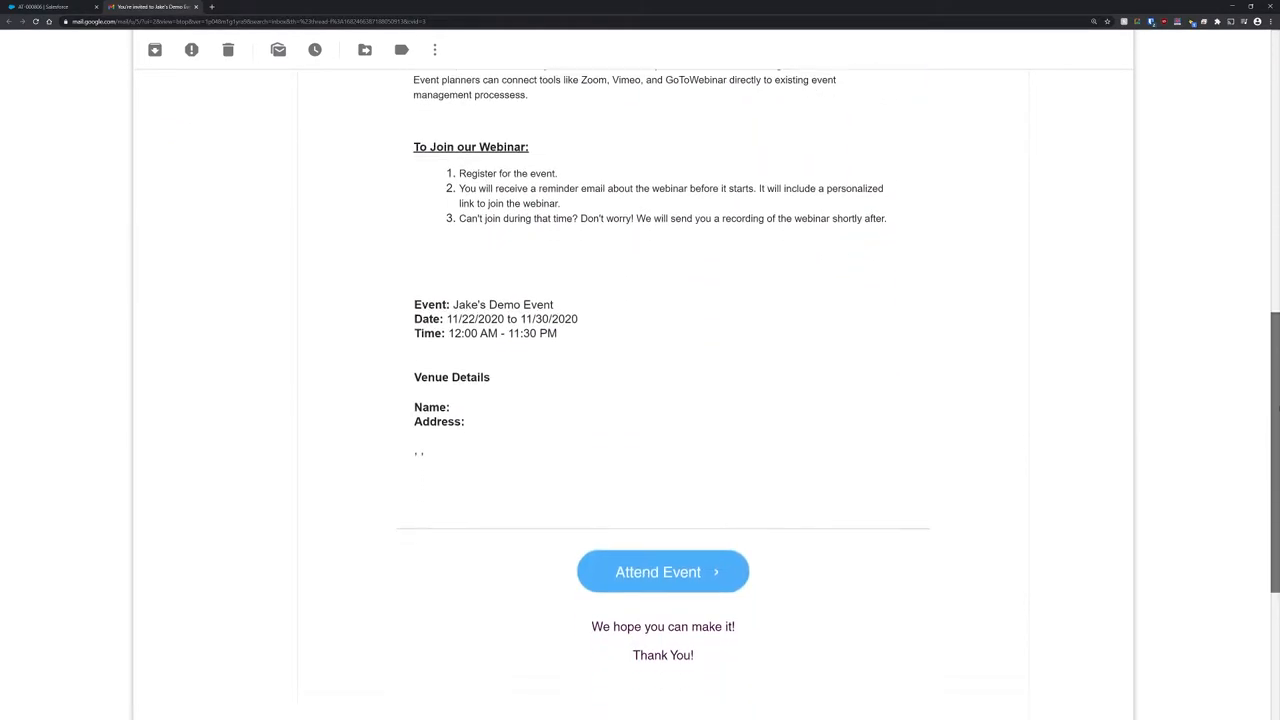
scroll("down", 3)
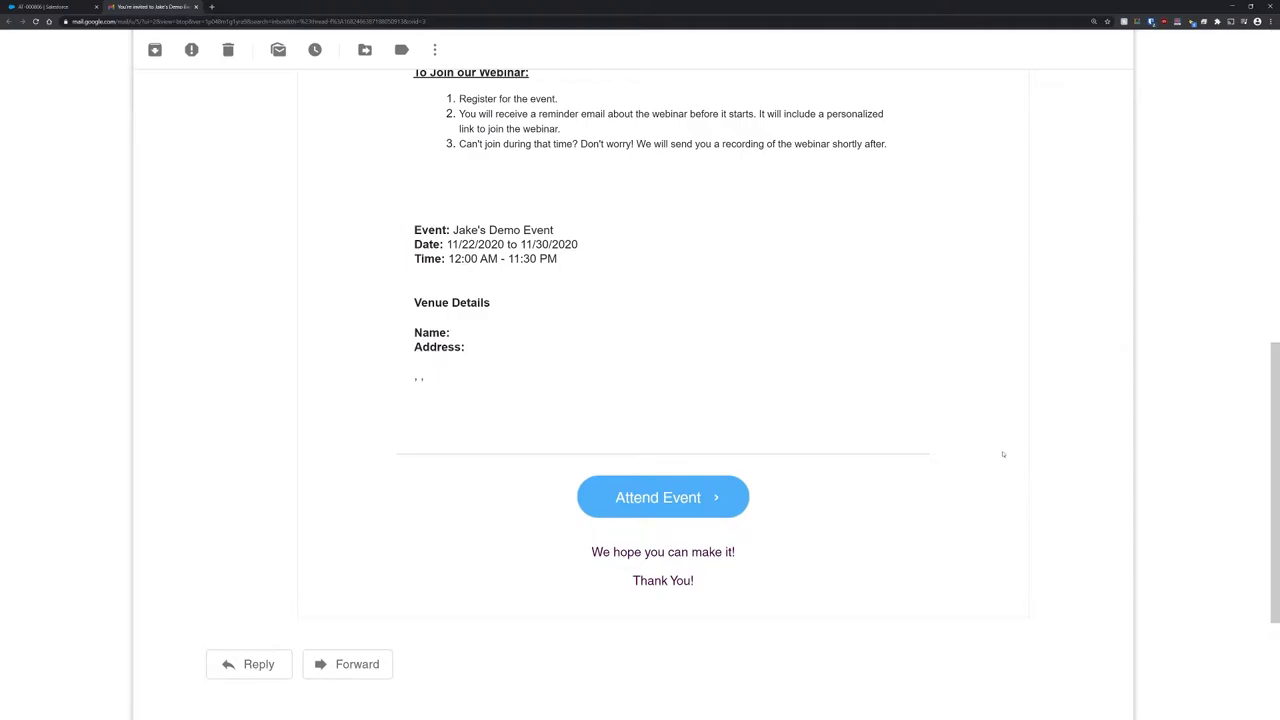
left_click(662, 496)
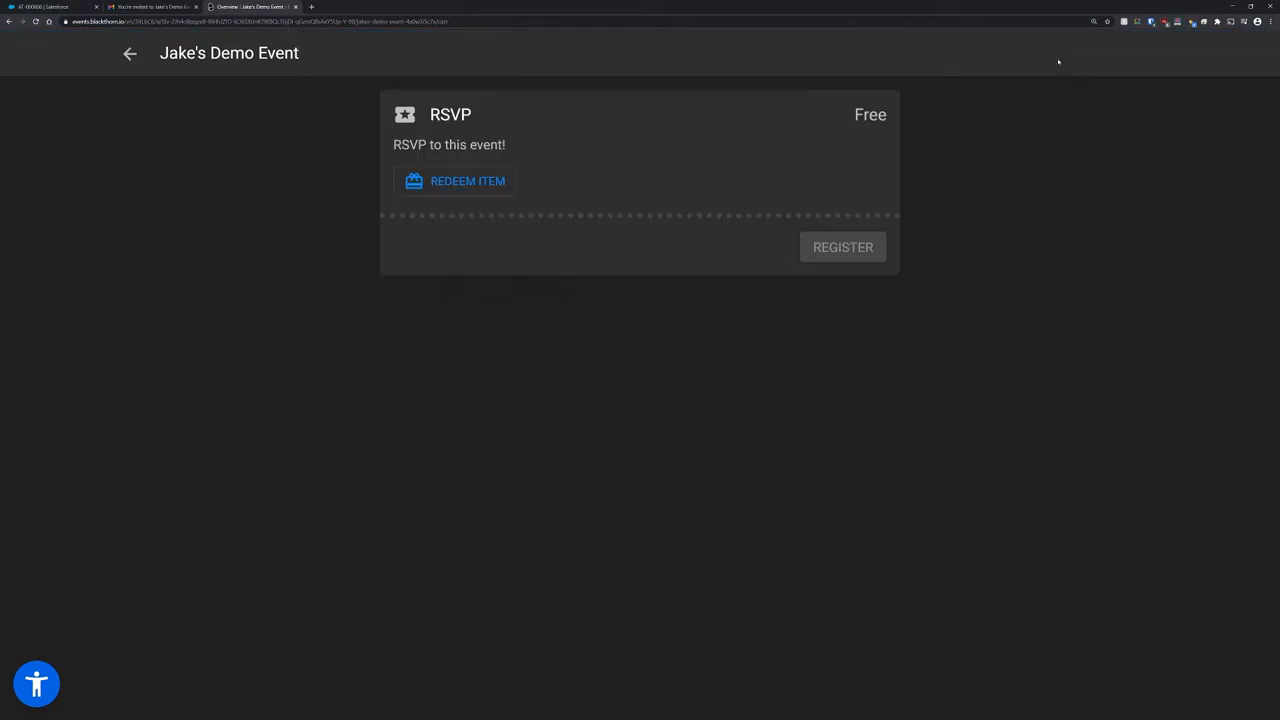
Step: Register for the free RSVP ticket with Tony Stark's prefilled details and proceed to checkout
left_click(844, 248)
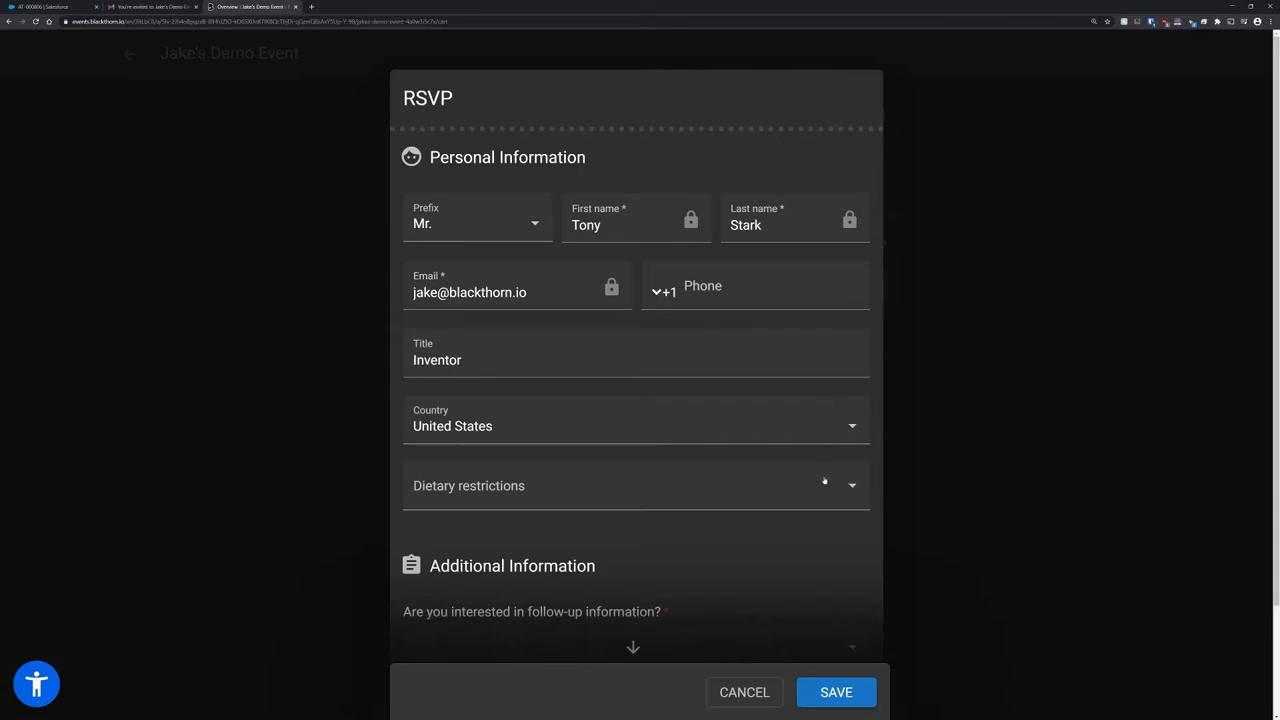
scroll("down", 3)
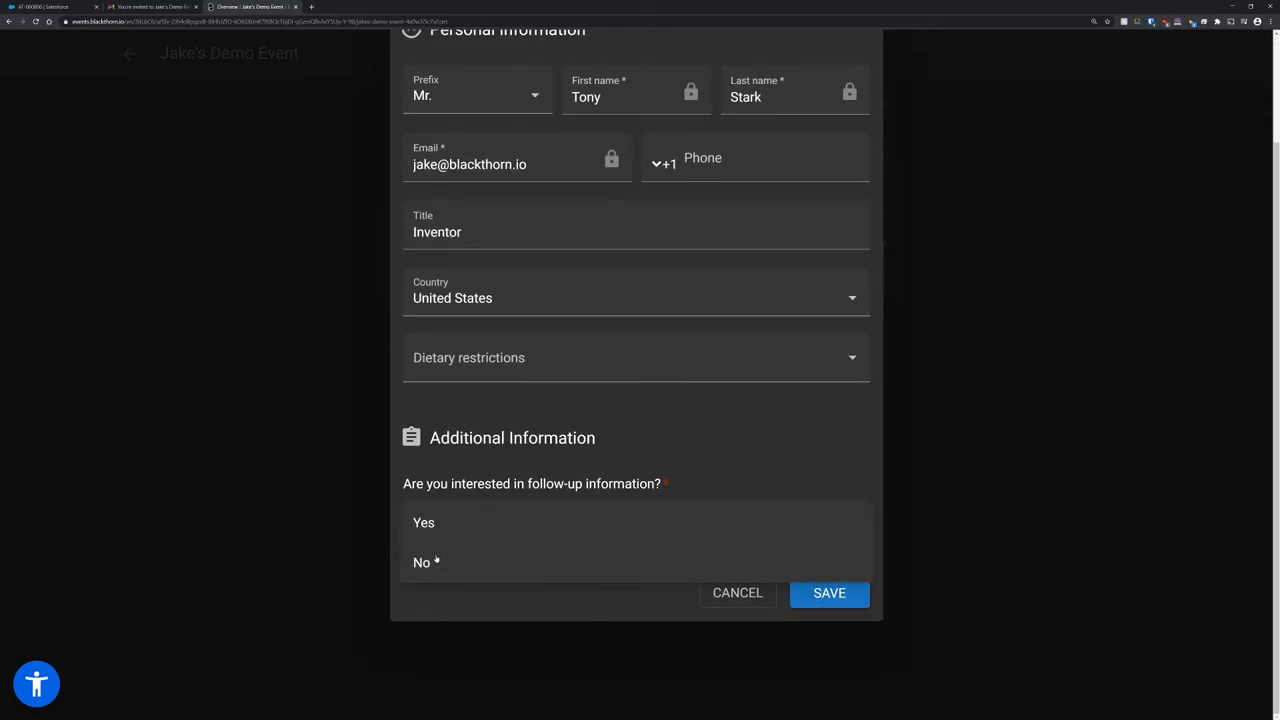
left_click(828, 592)
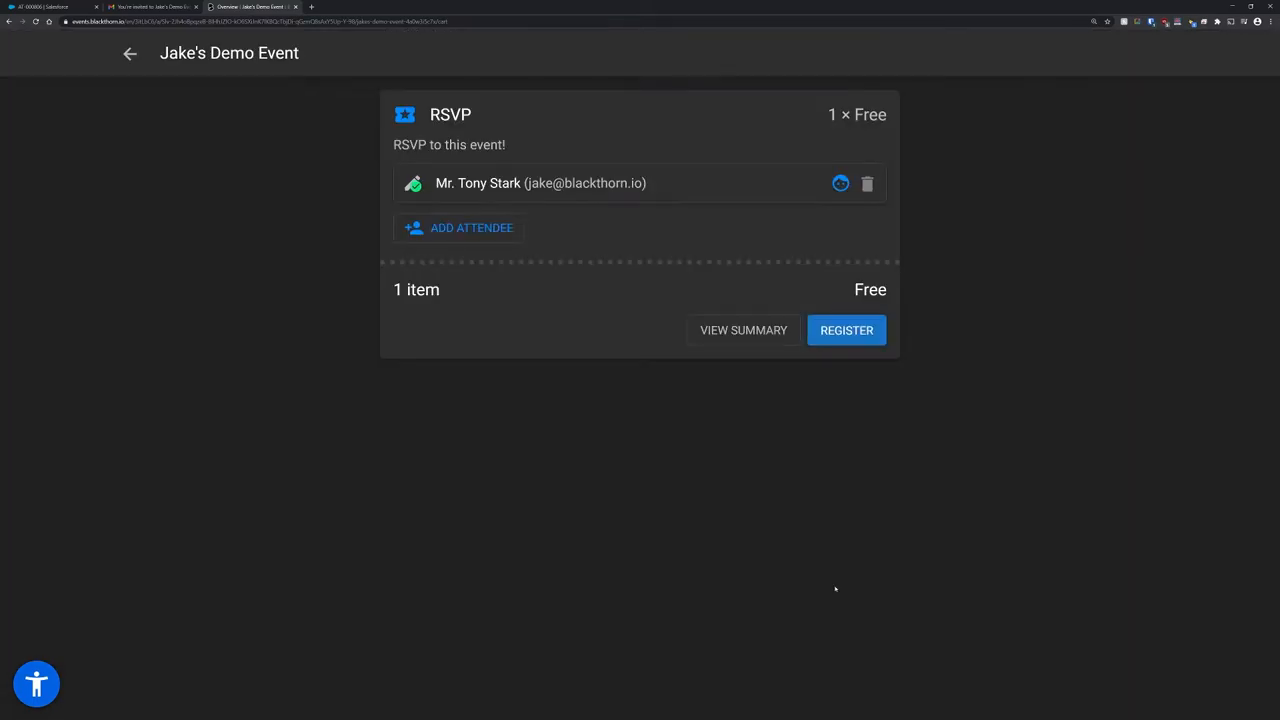
left_click(846, 330)
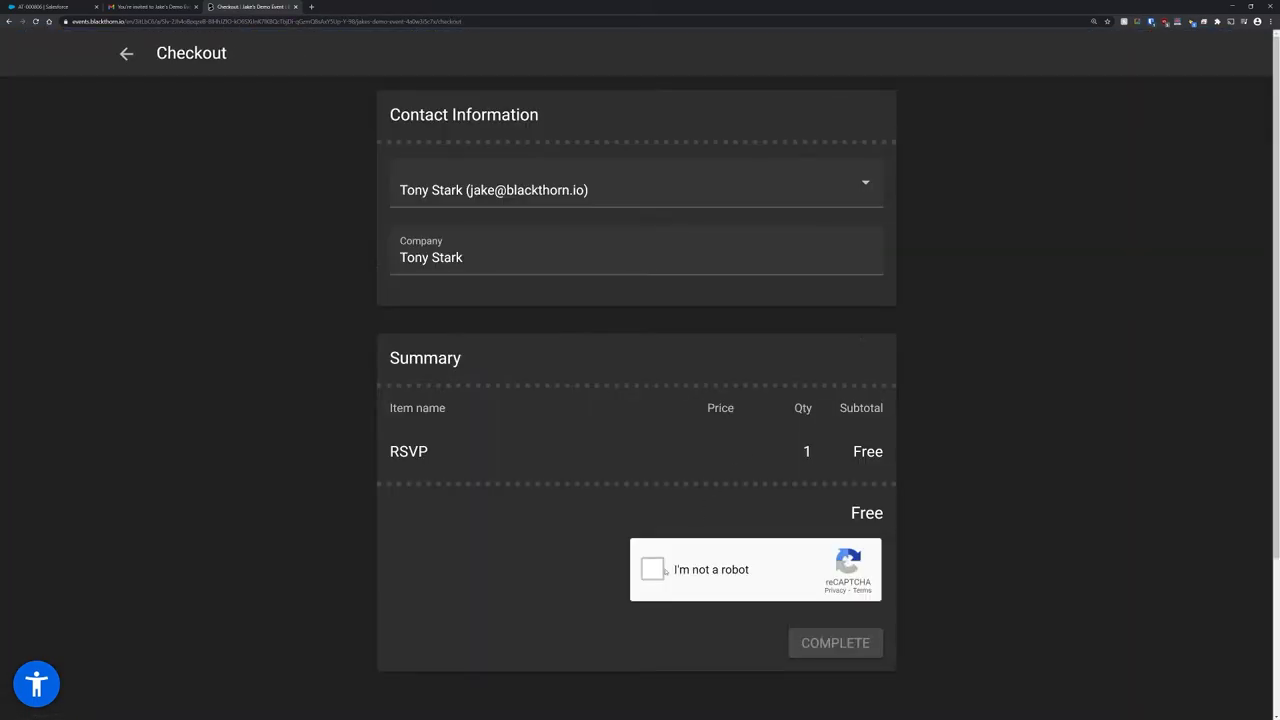
Step: Pass the 'I'm not a robot' reCAPTCHA and complete the RSVP registration
left_click(652, 568)
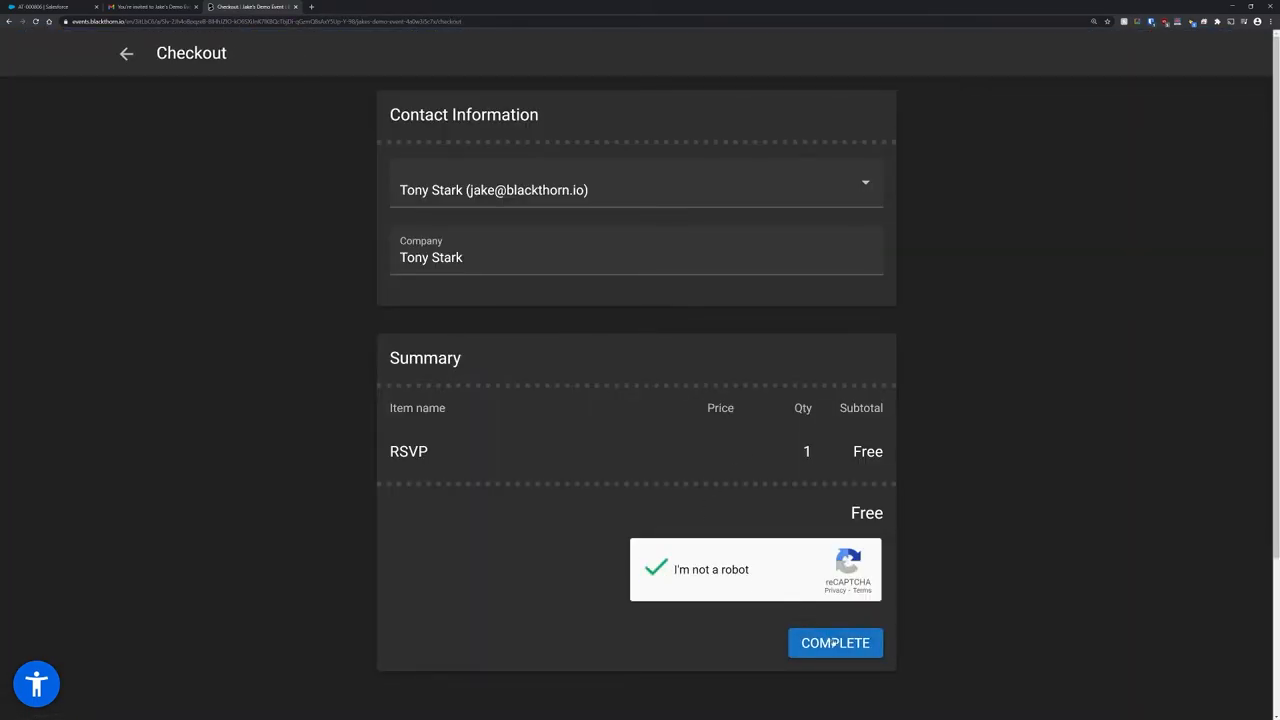
left_click(836, 642)
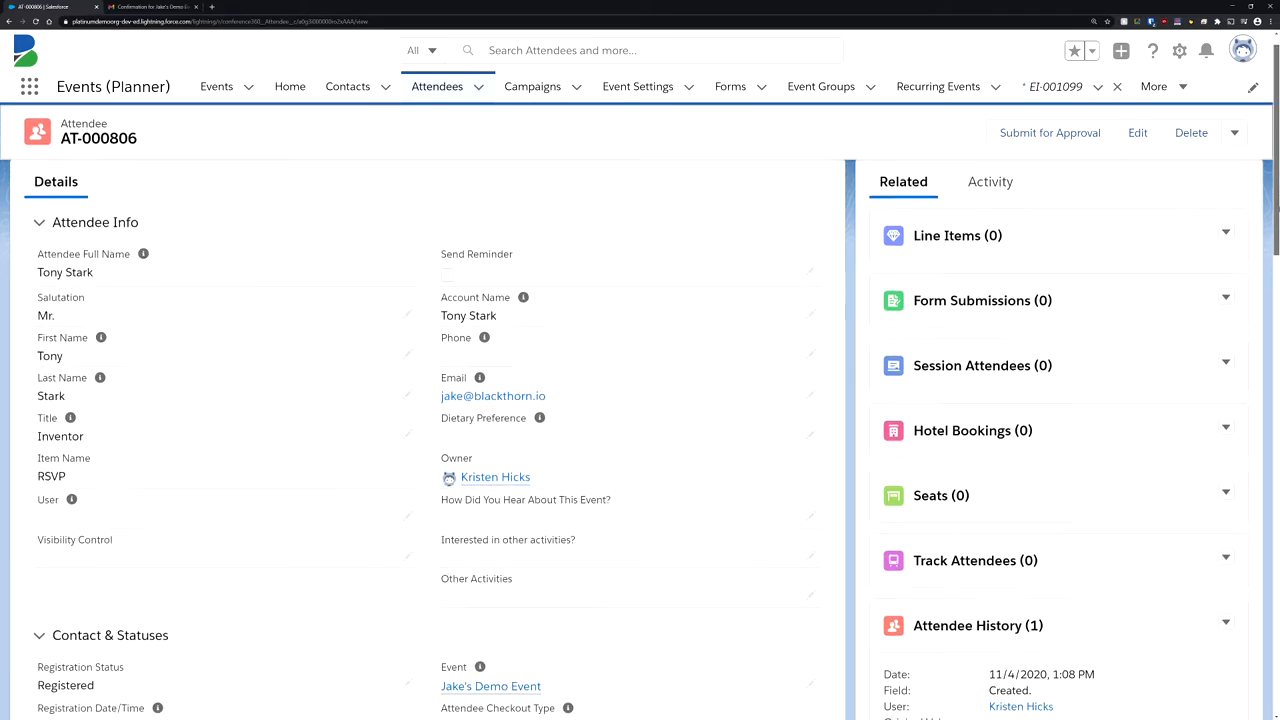
Step: Check AT-000806 reads Registered, then switch to the public events listing
scroll("down", 3)
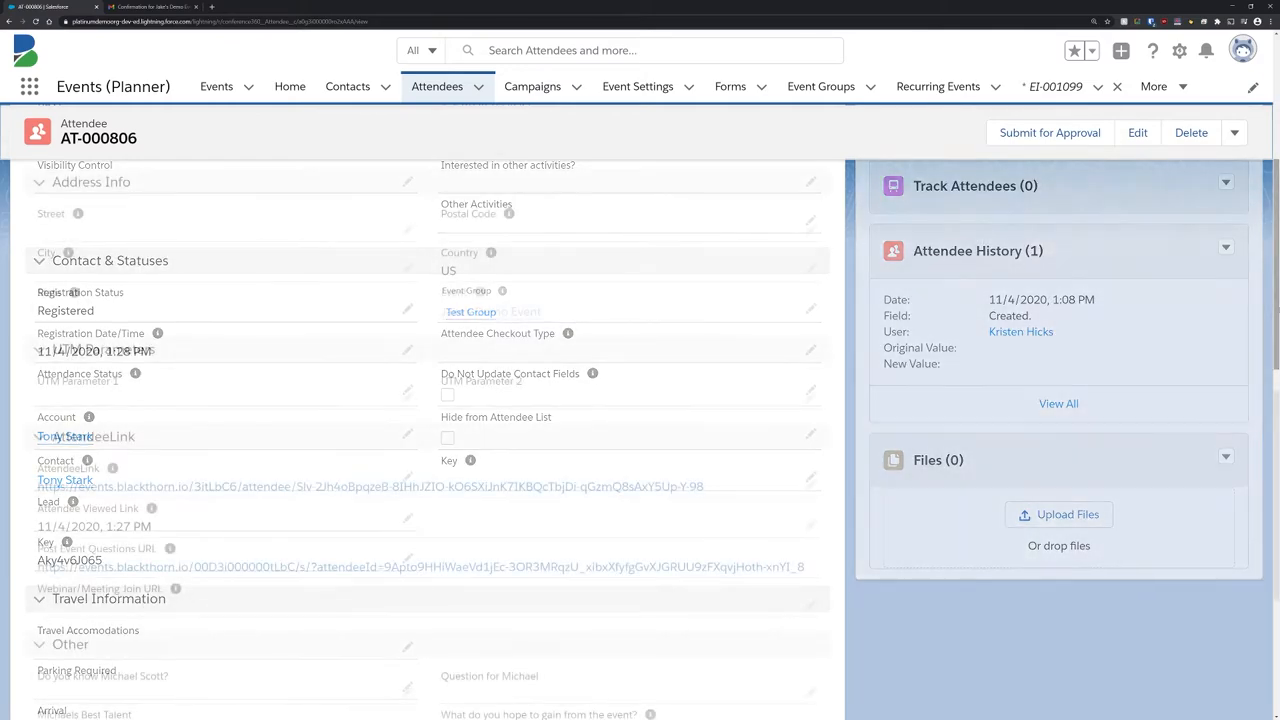
left_click(152, 8)
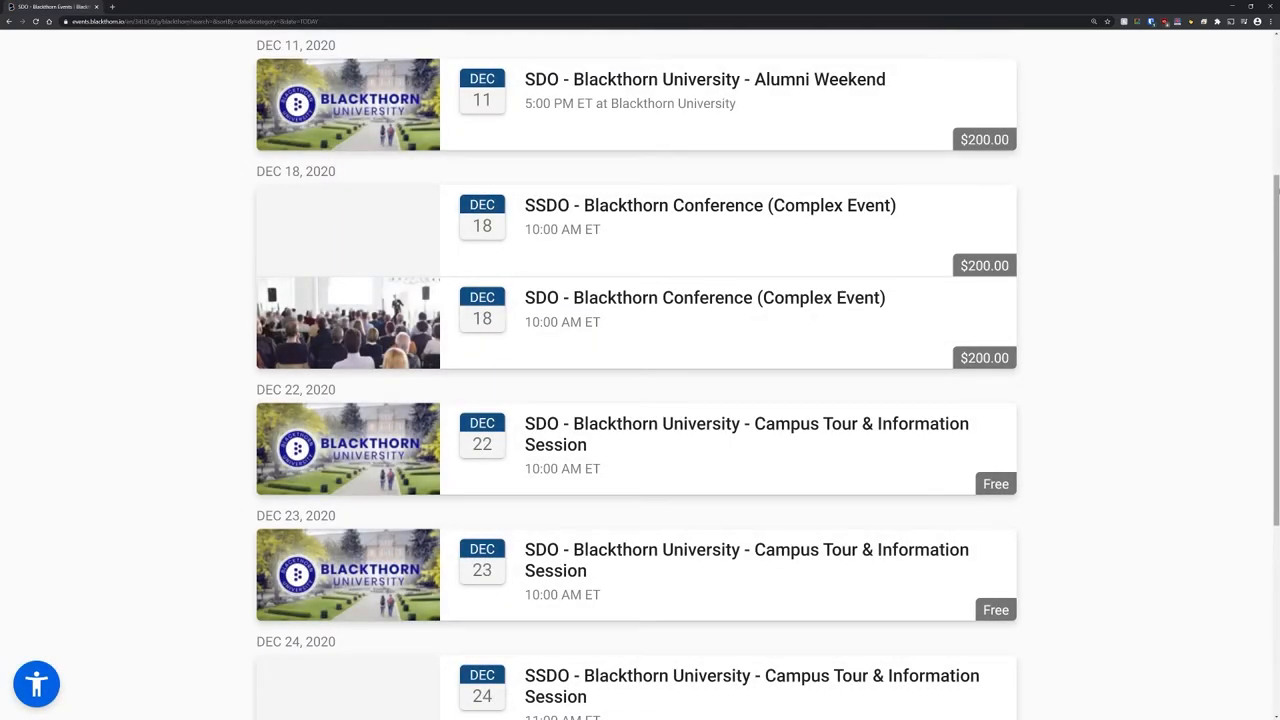
Step: Locate and open the Dec 23 SDO - Blackthorn University - Campus Tour & Information Session event
scroll("down", 3)
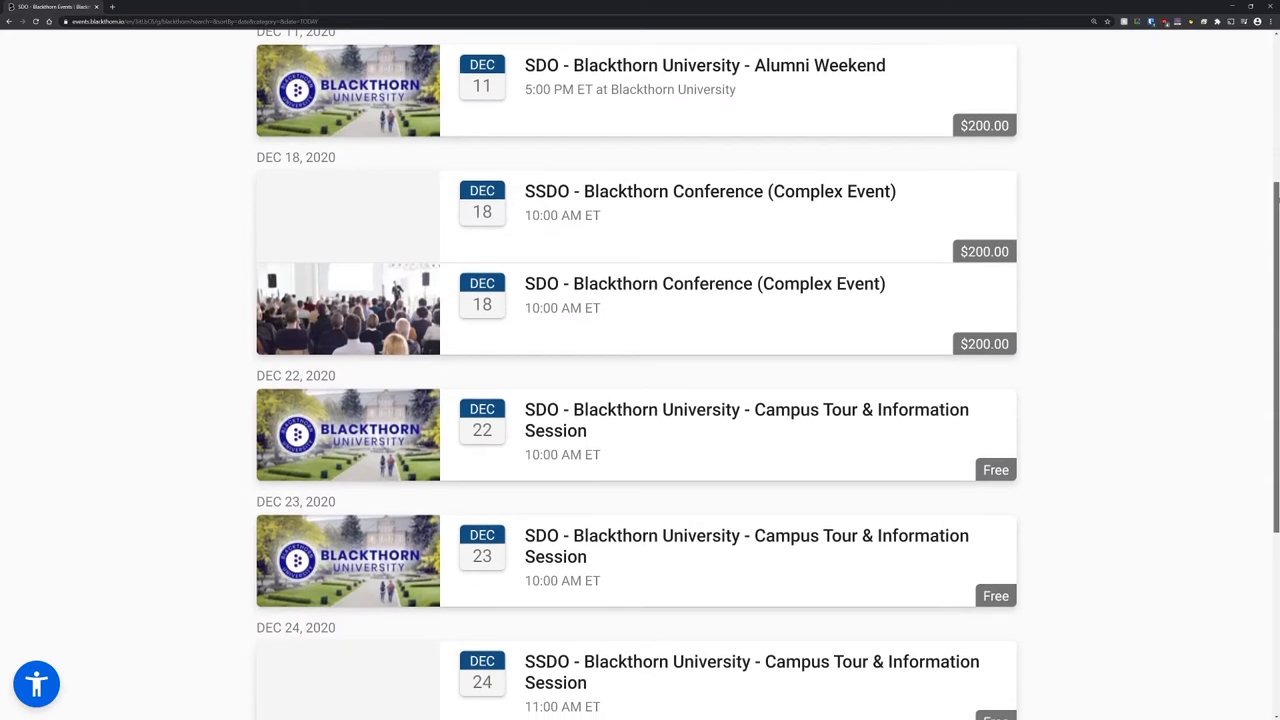
scroll("down", 3)
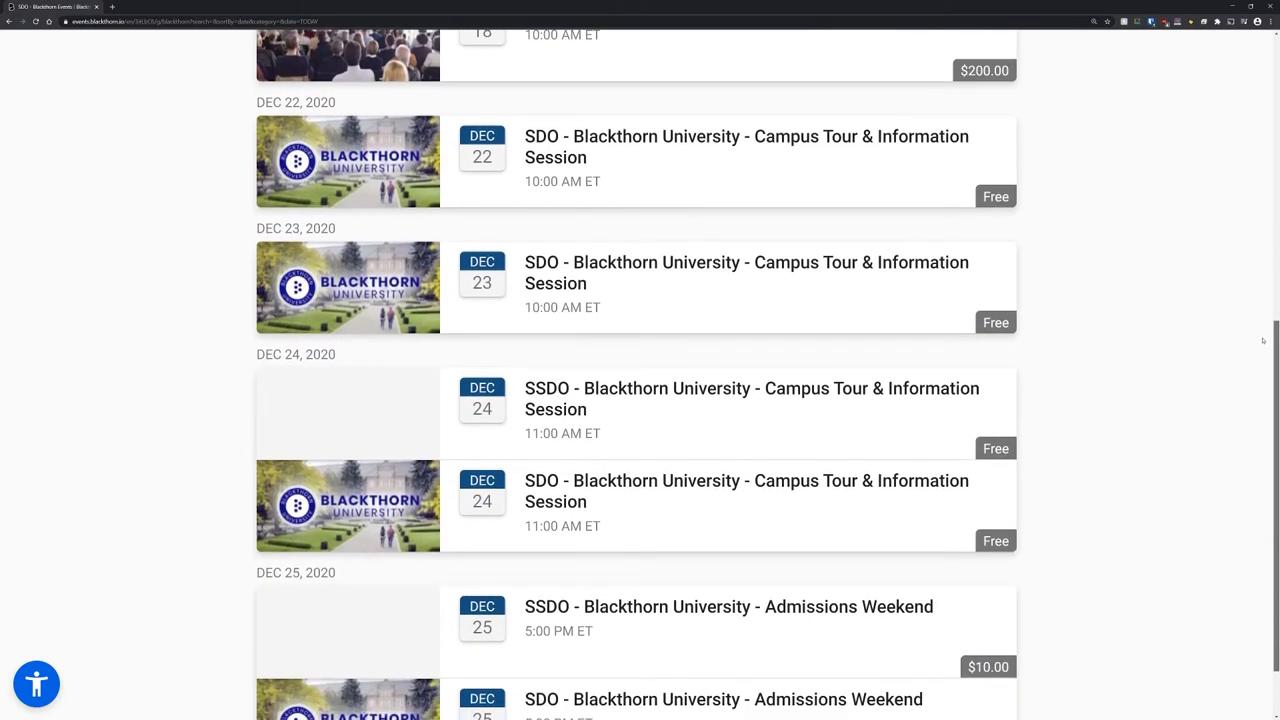
scroll("down", 3)
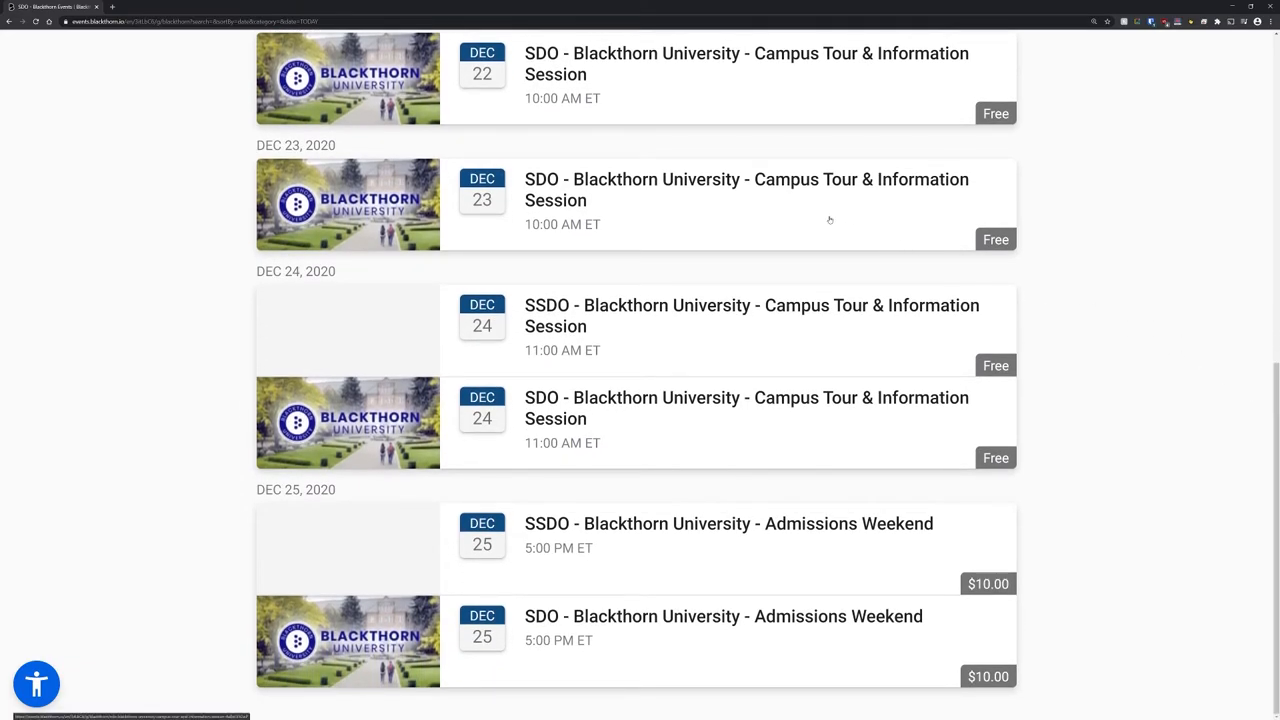
left_click(744, 190)
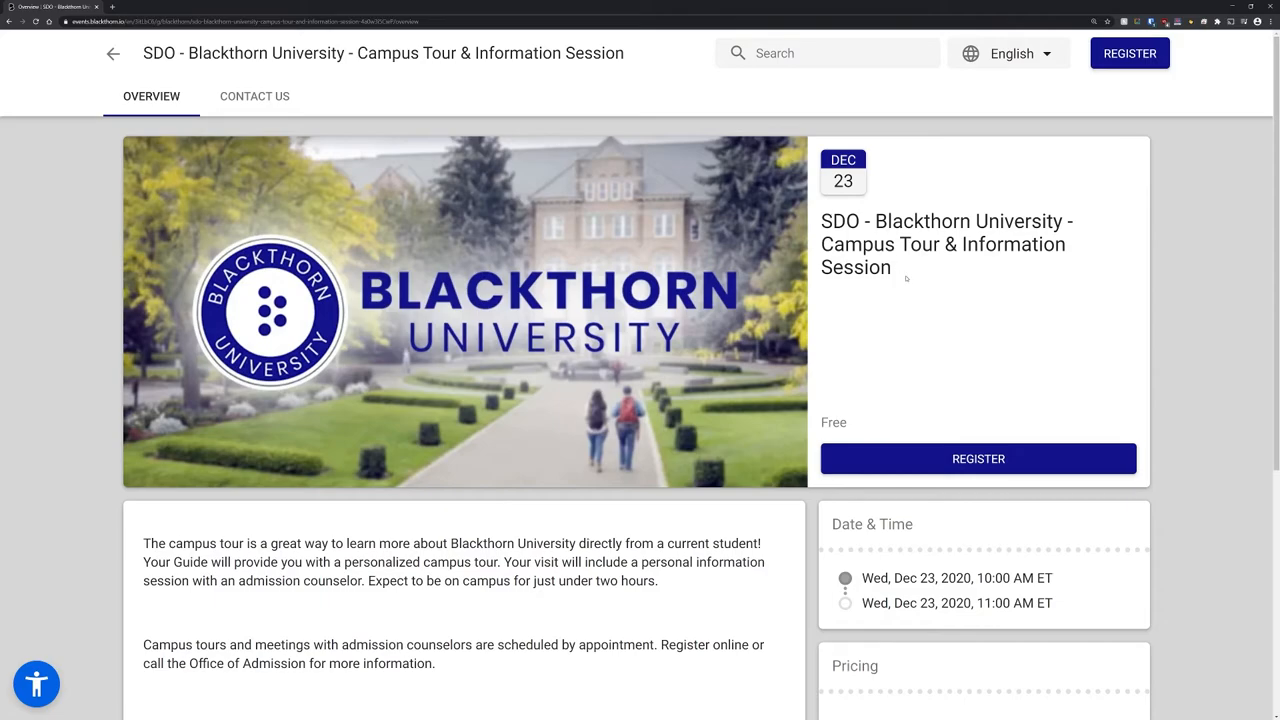
left_click(978, 458)
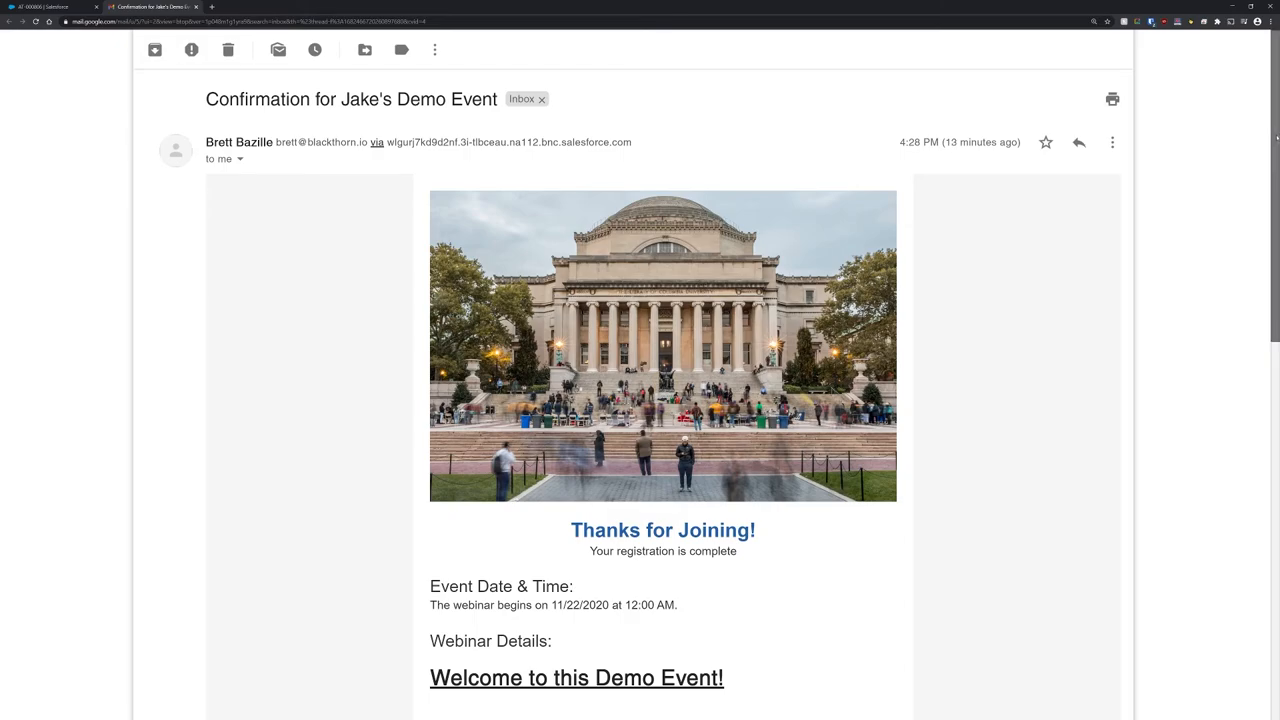
scroll("down", 3)
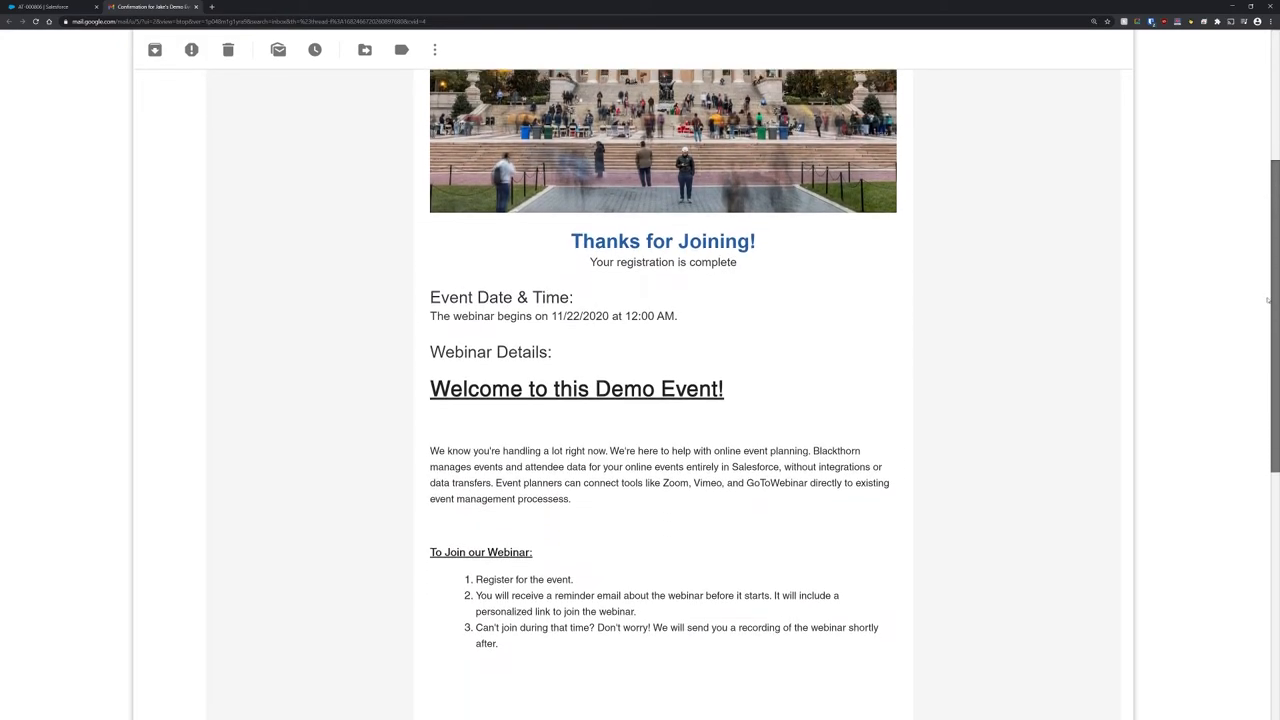
scroll("down", 3)
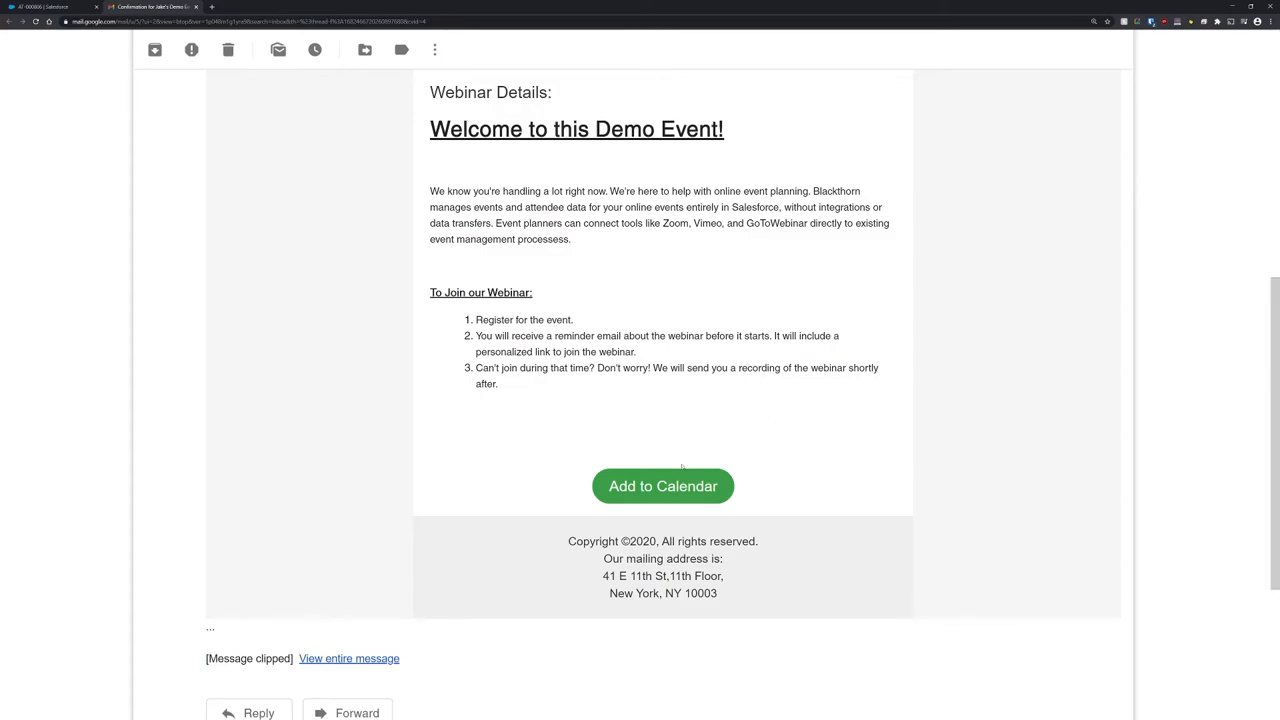
left_click(662, 486)
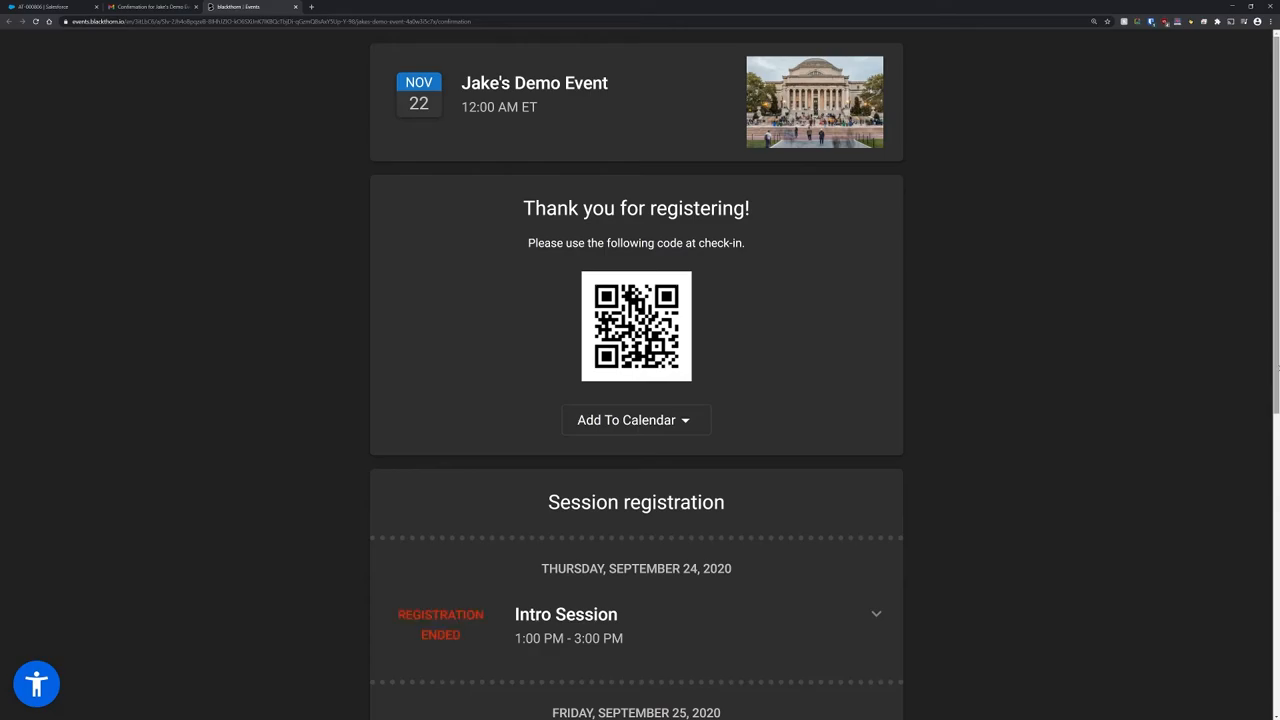
left_click(50, 8)
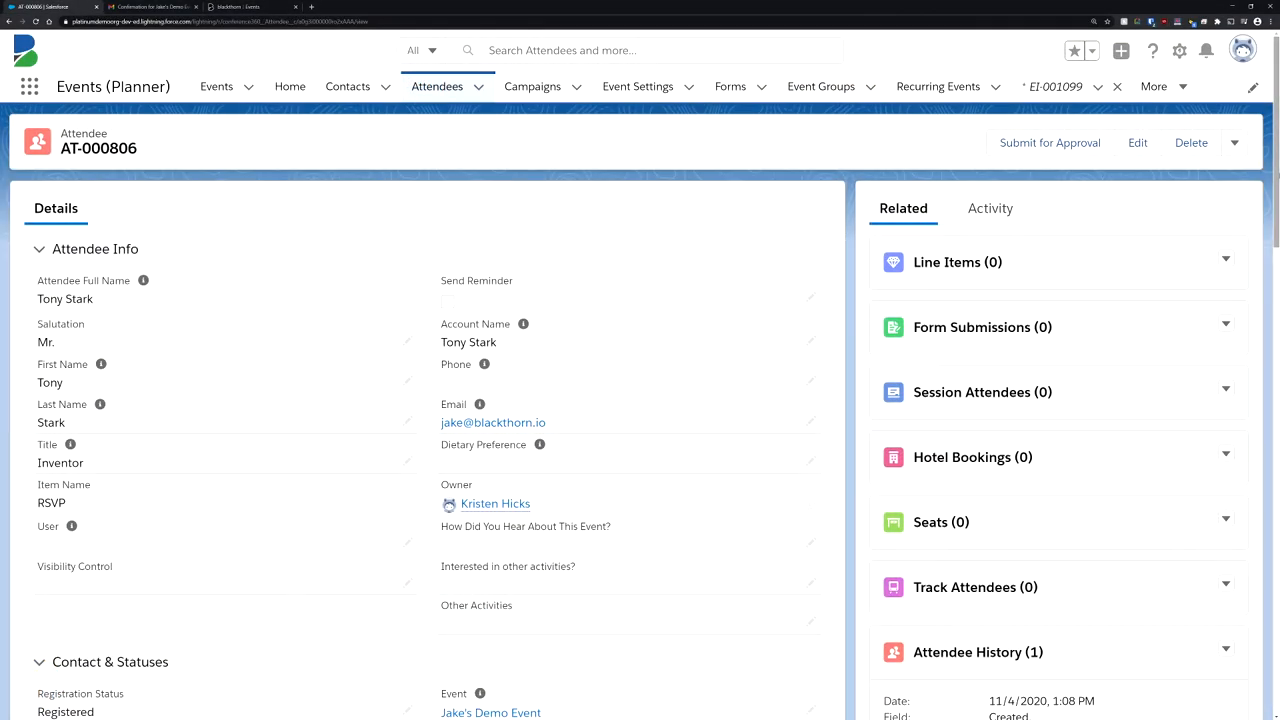
Step: Scroll AT-000806 down to Contact & Statuses showing Attendance Status Attended and Registered
scroll("down", 3)
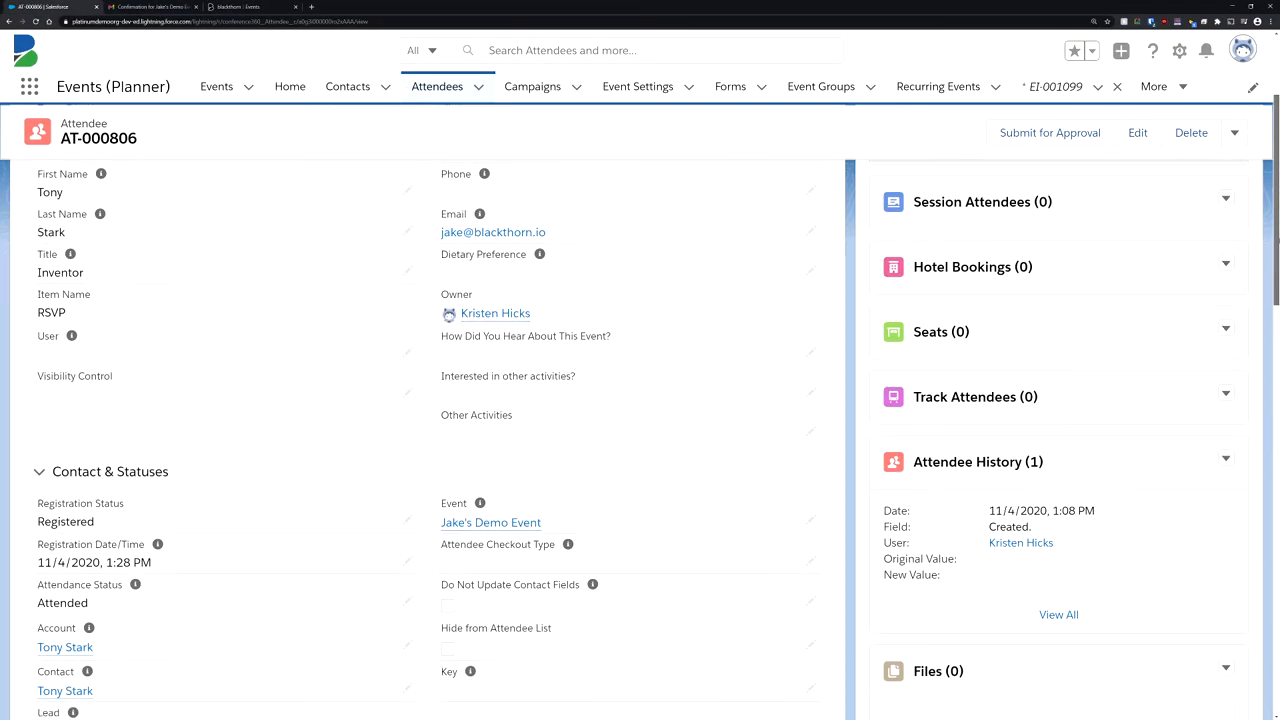
scroll("down", 3)
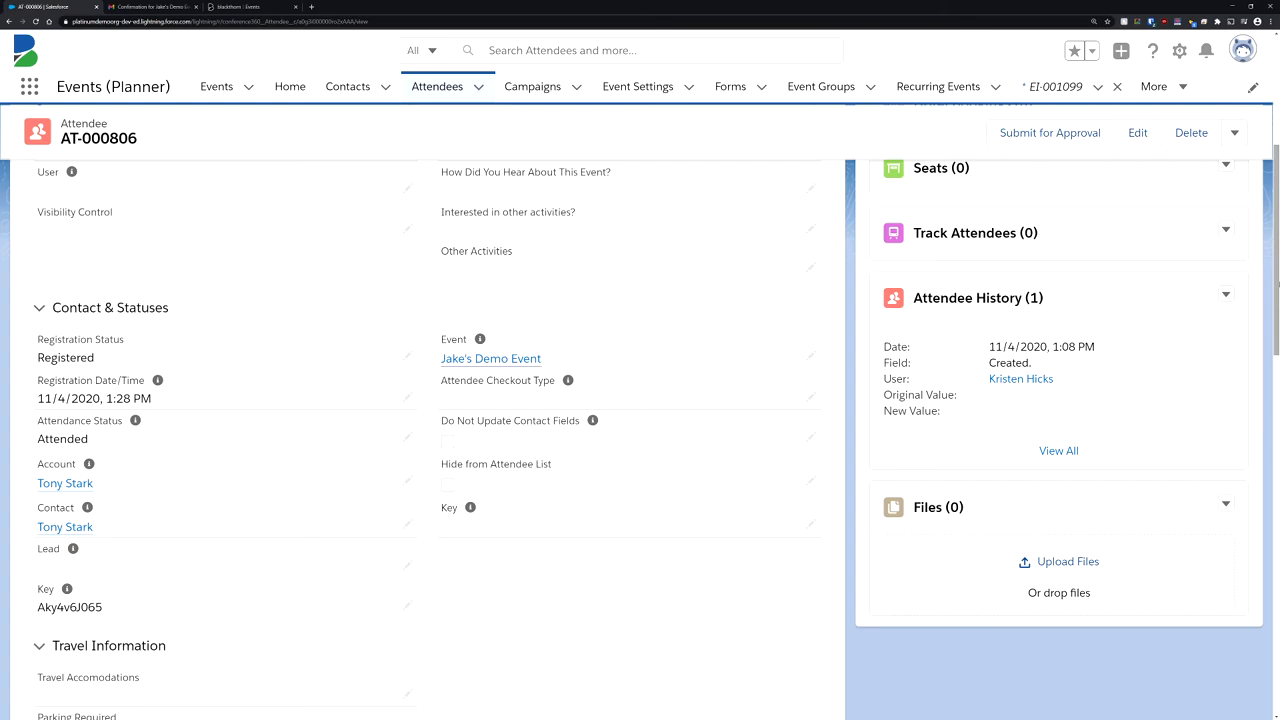
scroll("down", 3)
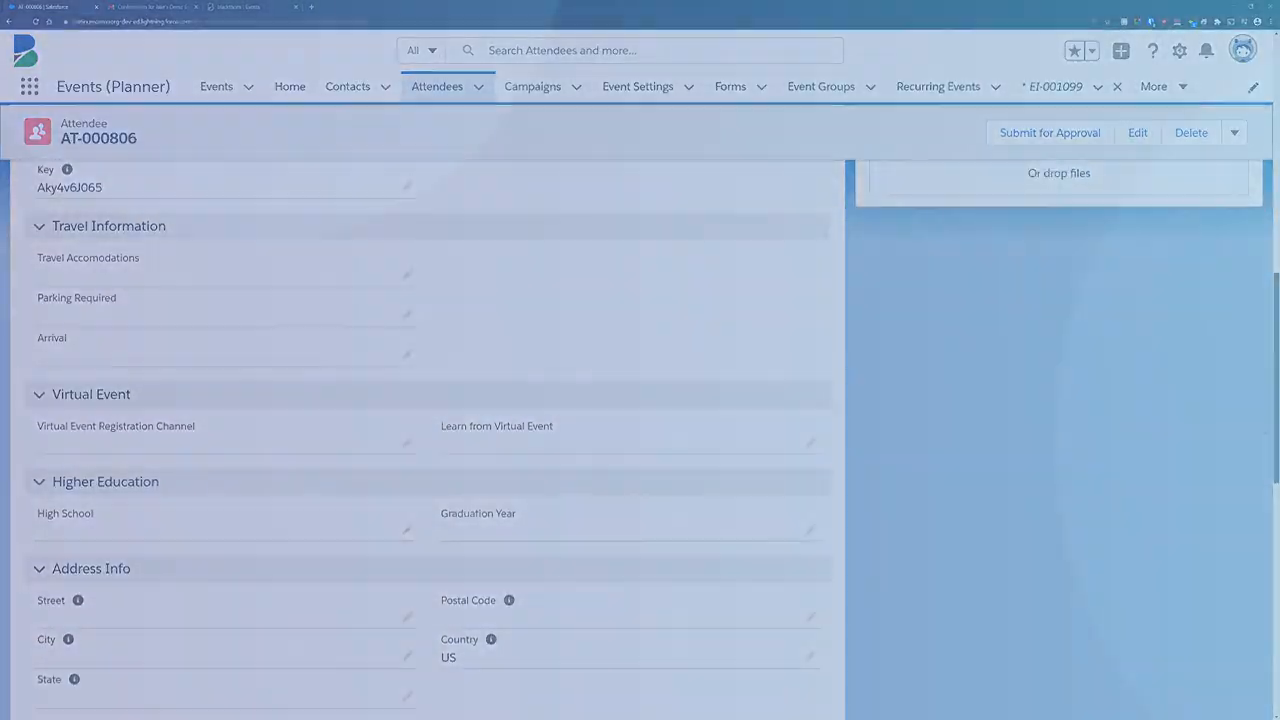